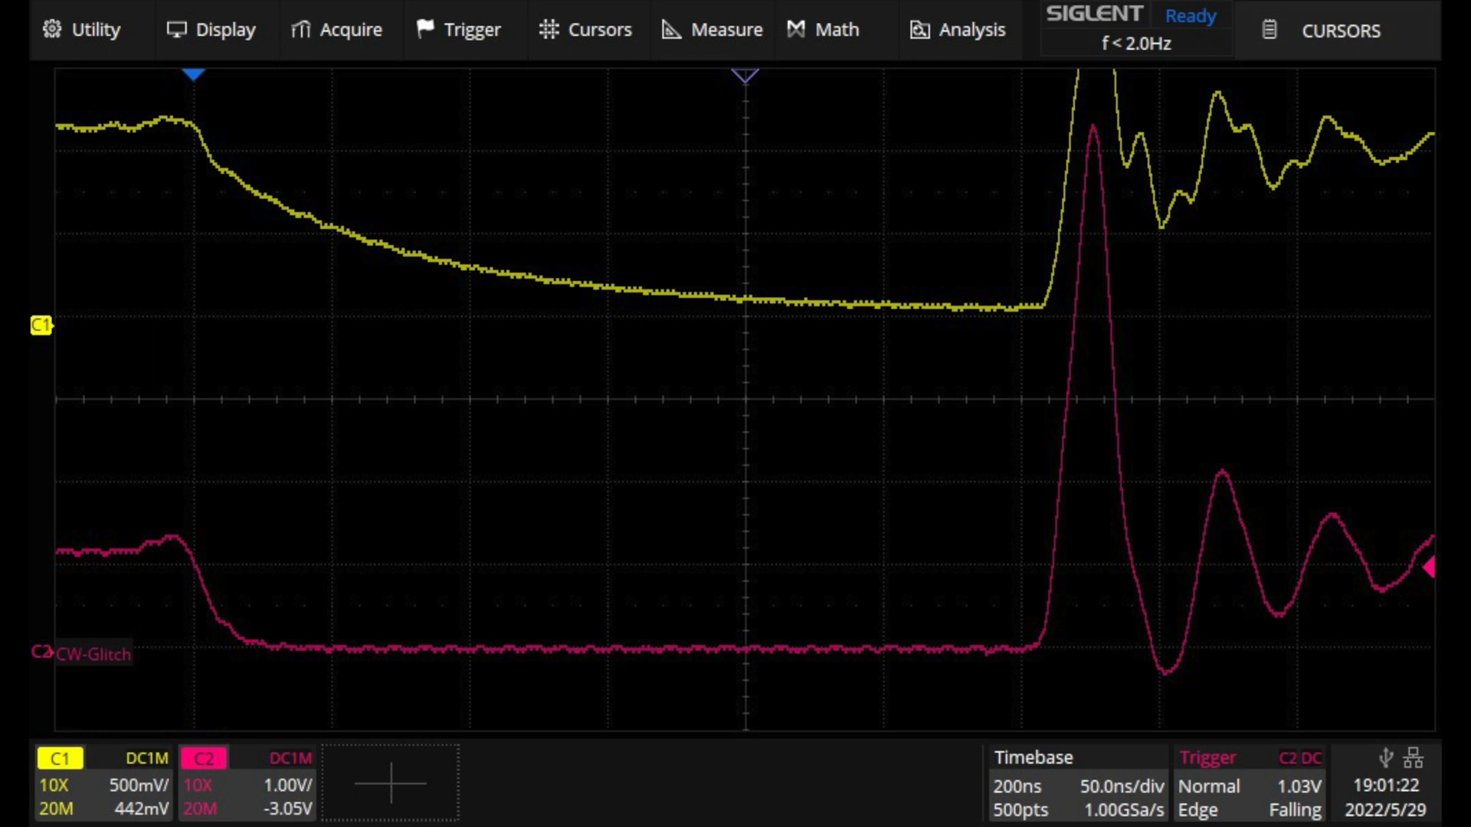
Leave the Siglent scope's CW-Glitch capture and return to the PyCharm and terminal desktop
left_click(583, 29)
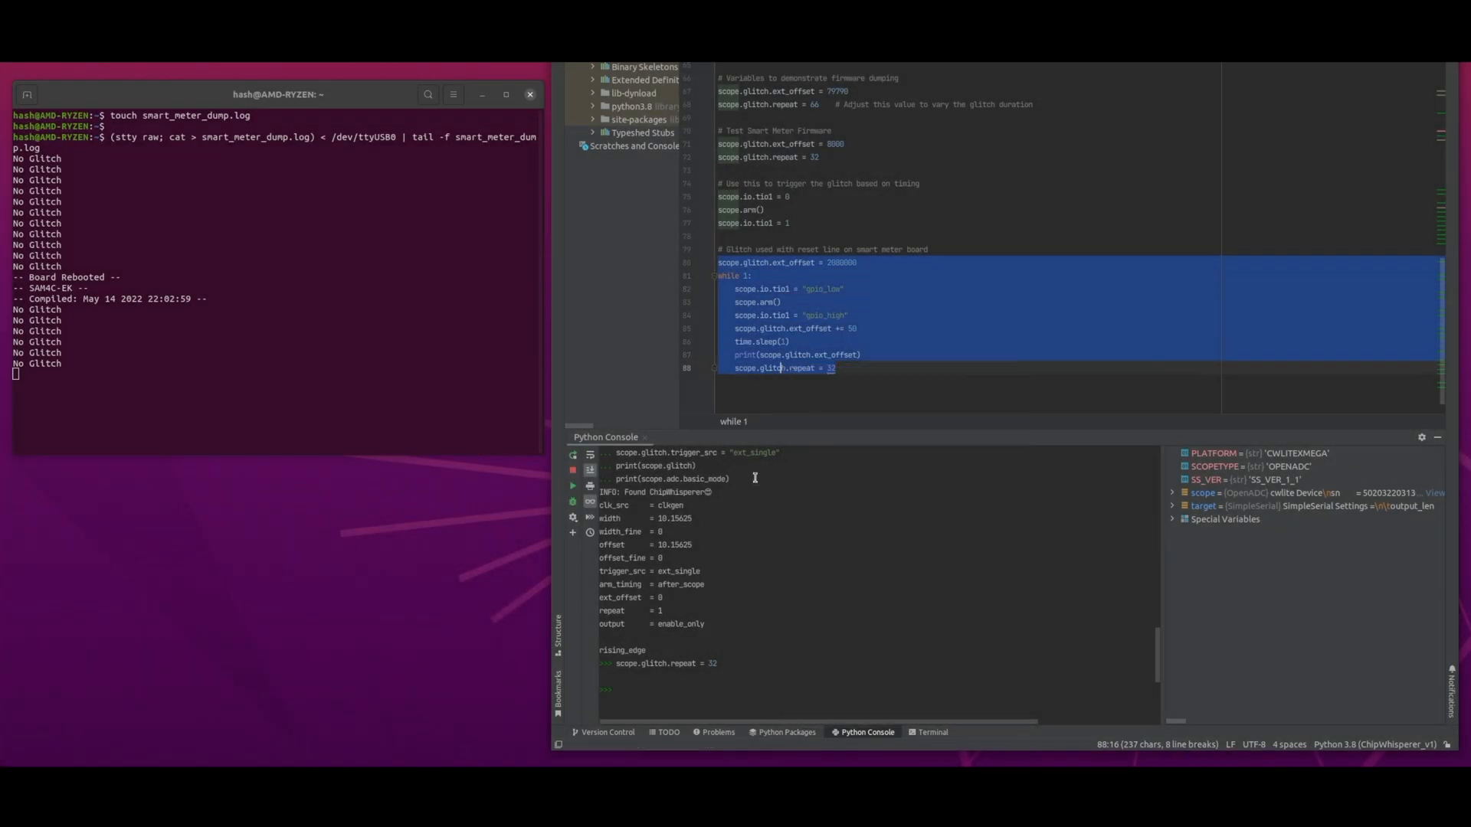
Paste the while-loop that steps ext_offset by 50 into the Python Console and run it
right_click(606, 689)
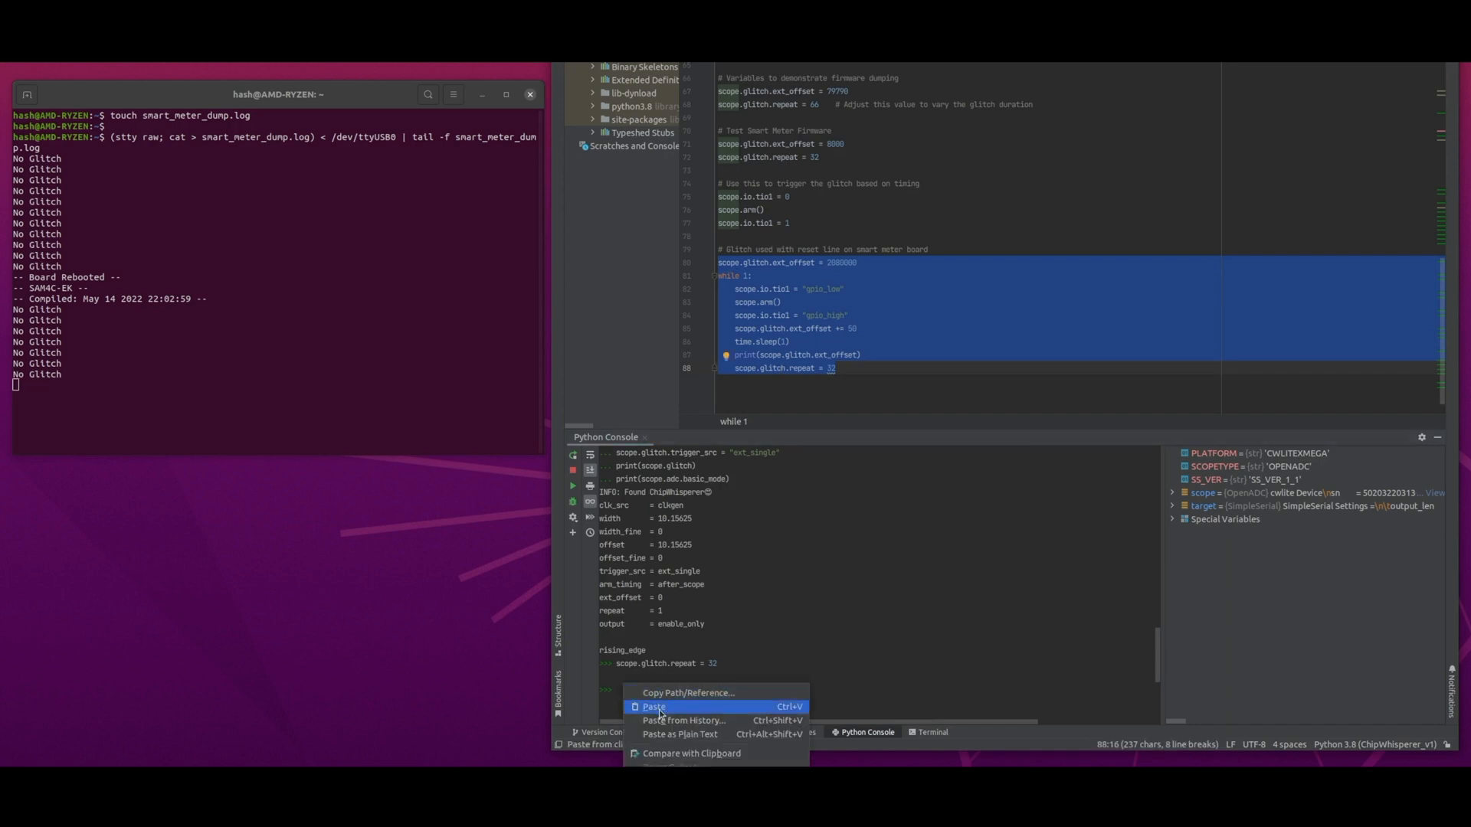
left_click(654, 707)
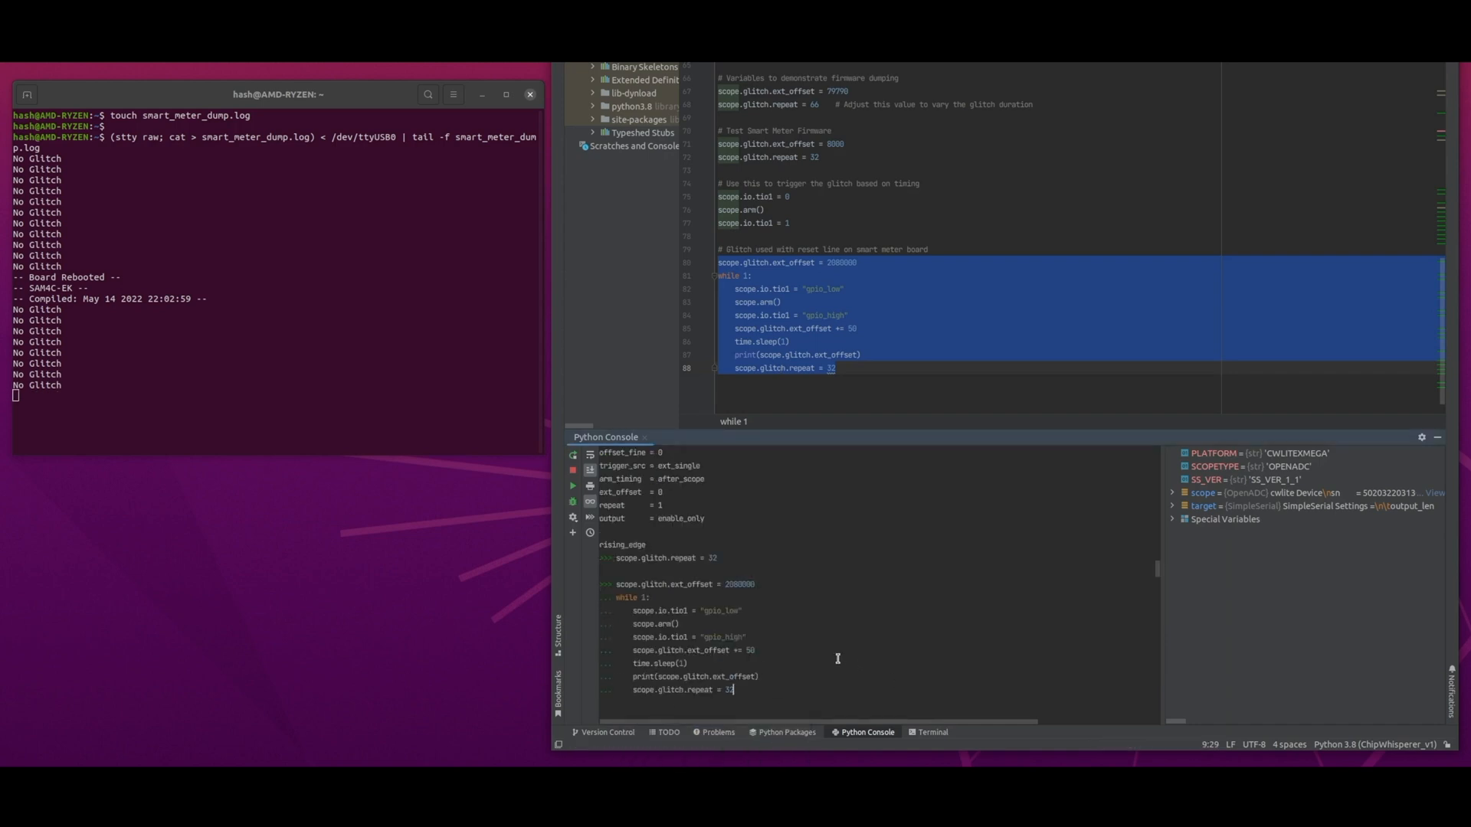
double_click(737, 584)
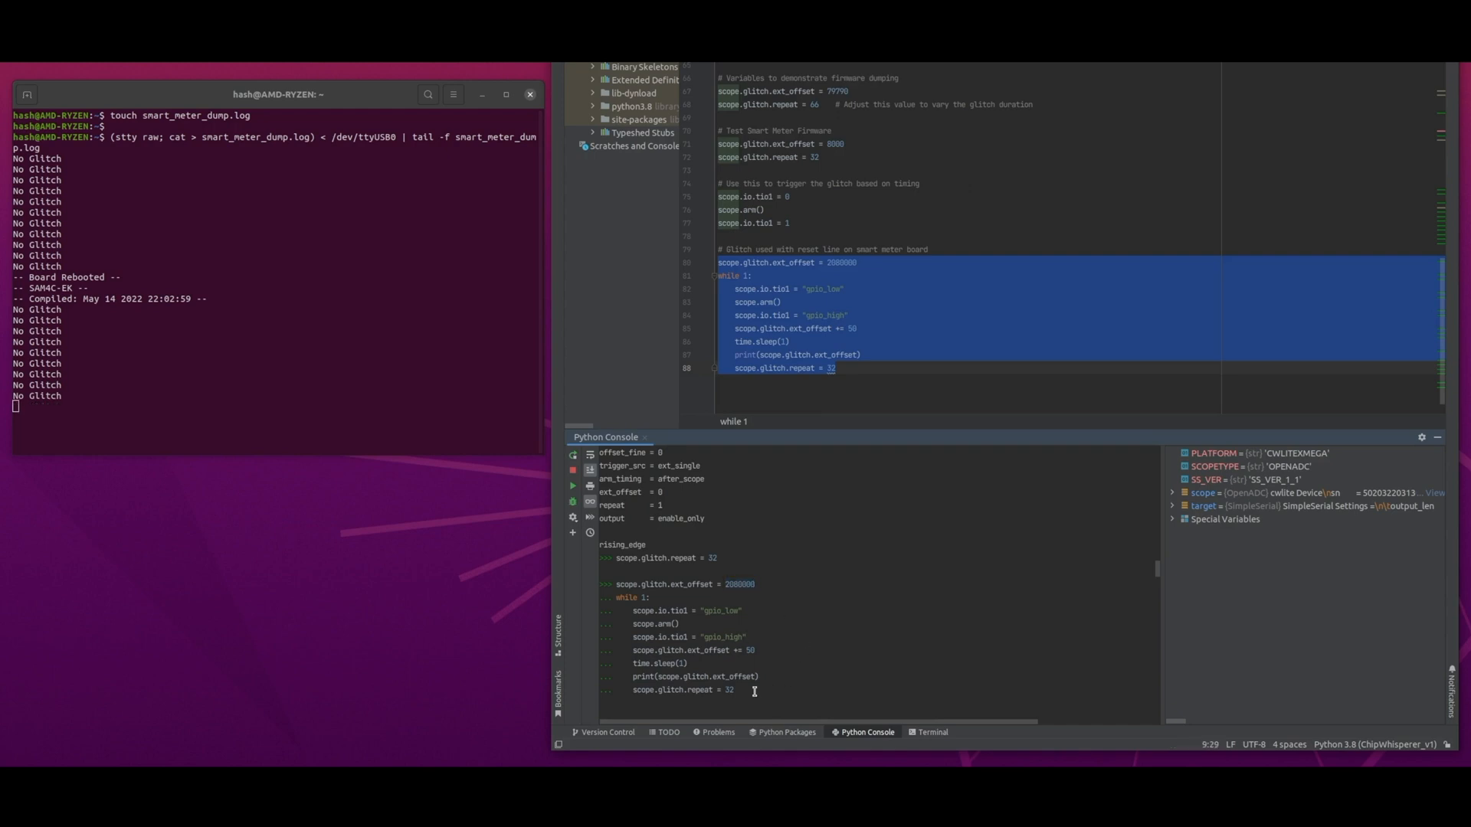
mouse_move(861, 696)
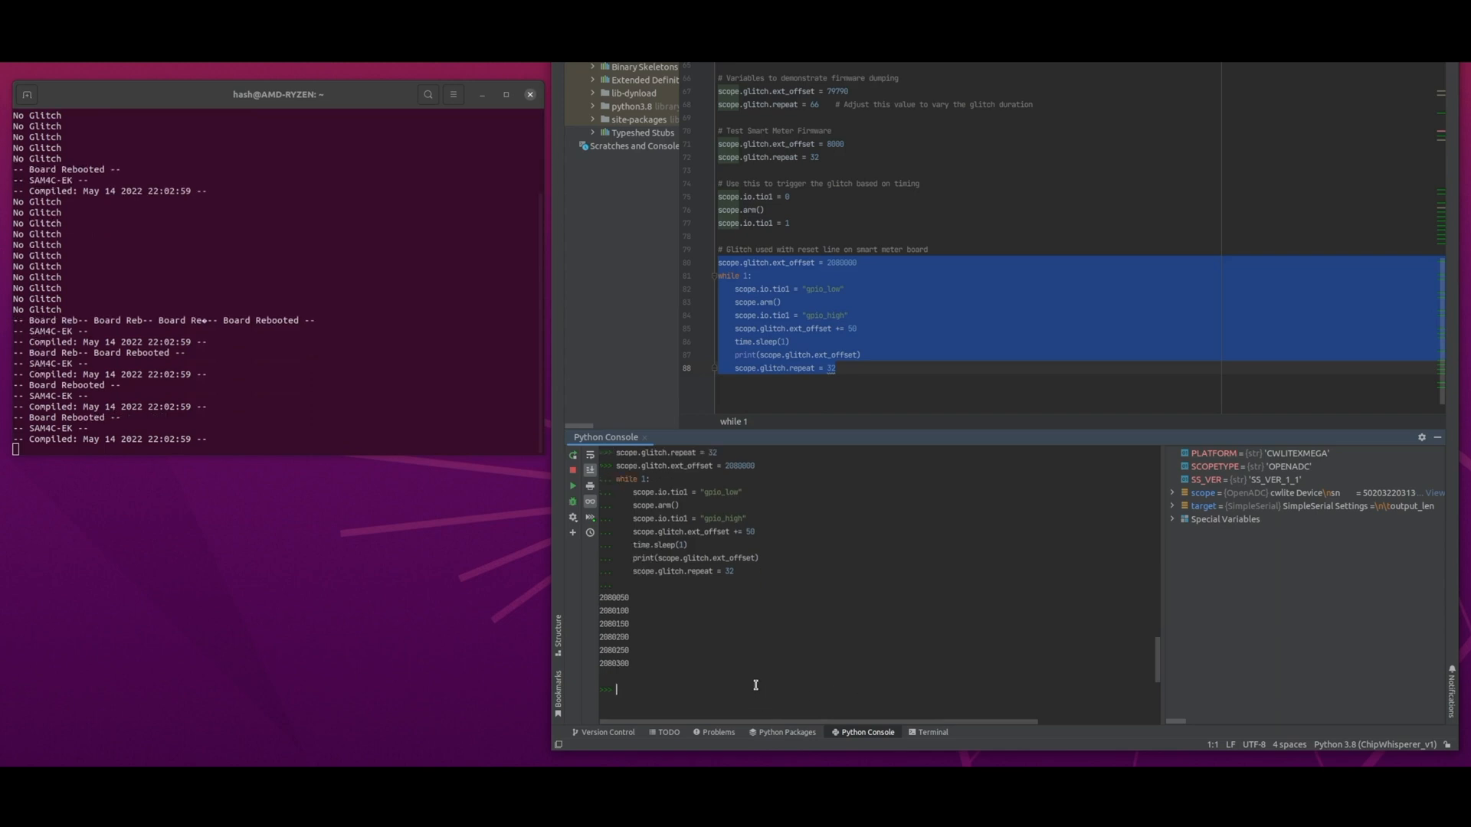
Interrupt the glitch loop with Ctrl+C once dumped firmware bytes fill the serial log
key("ctrl+c")
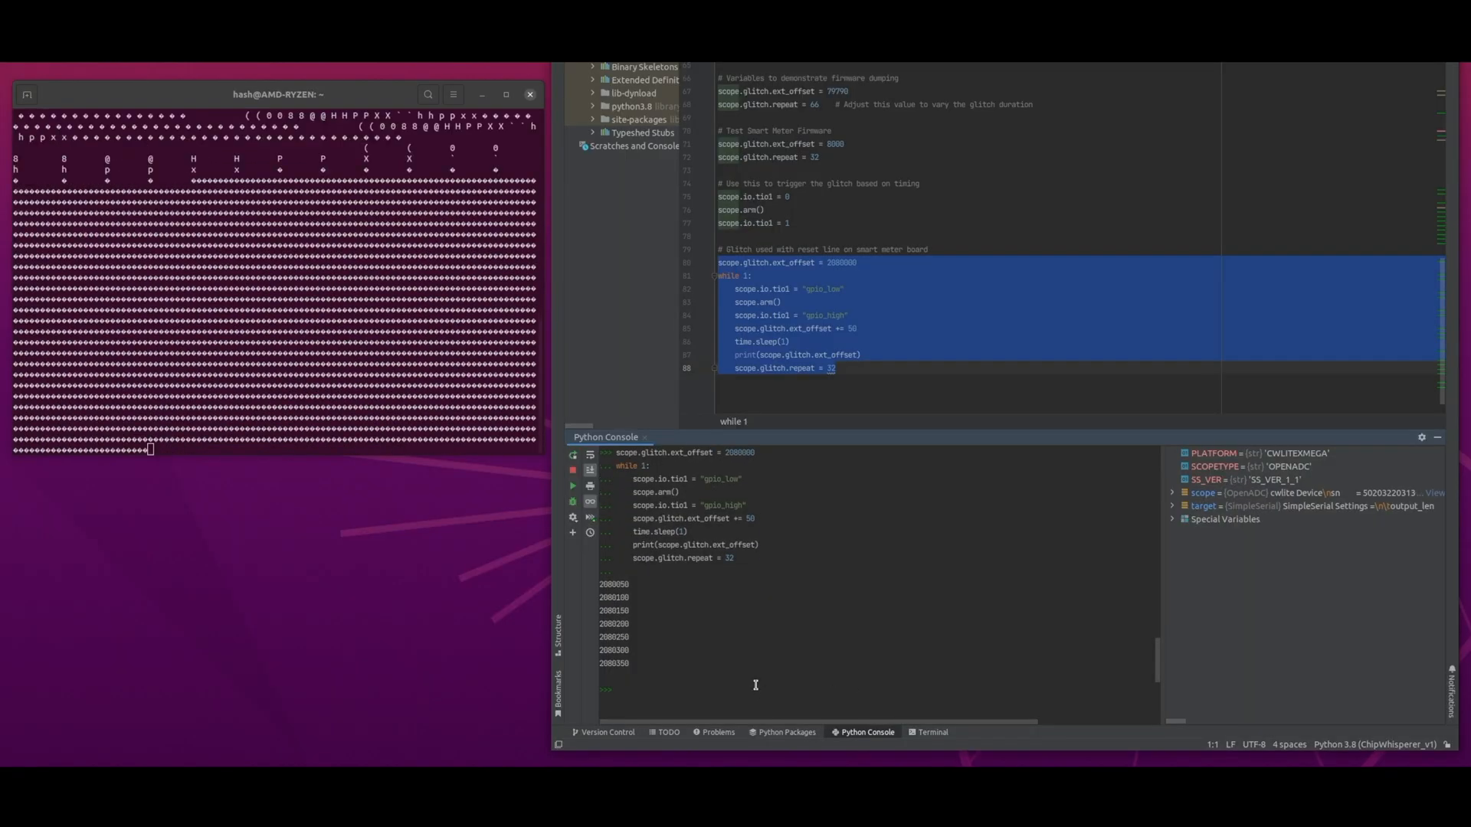
key("ctrl+c")
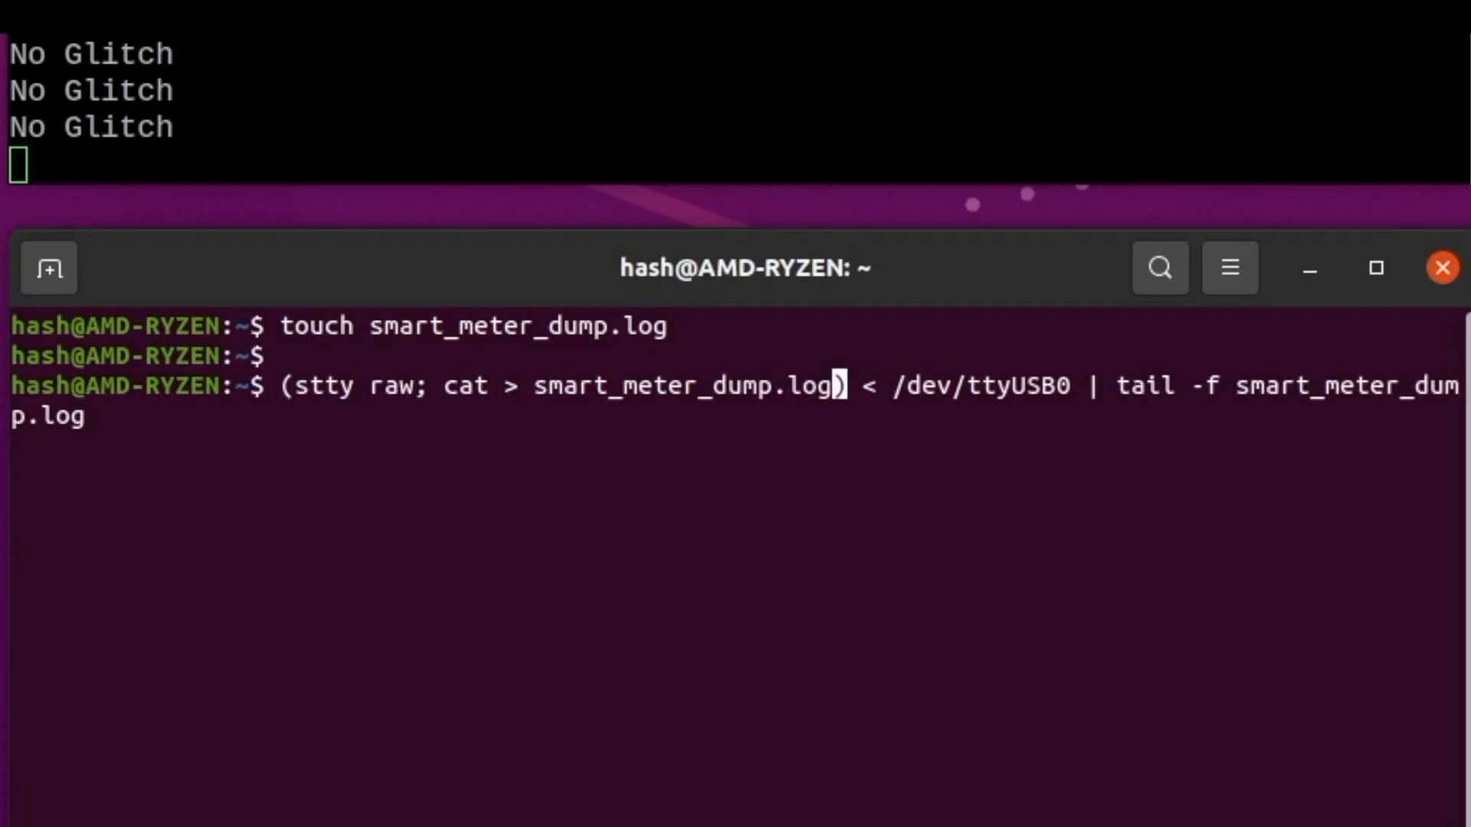
Run the stty raw / cat > smart_meter_dump.log < /dev/ttyUSB0 | tail -f capture command
key("Return")
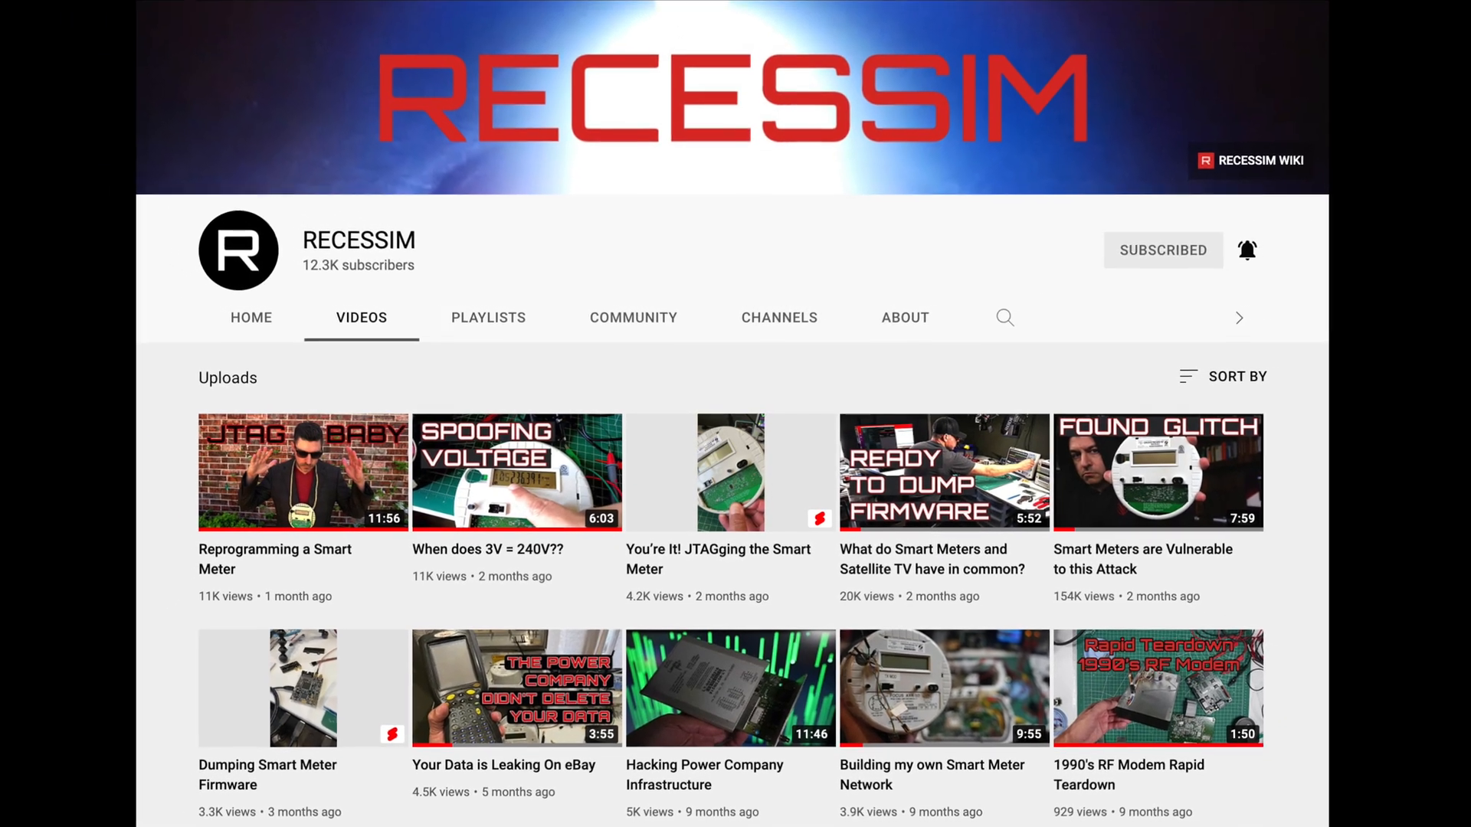
Go from the wiki's Industrial category to Master Meter 3G Mobile AMR and scroll through its photos
left_click(1250, 160)
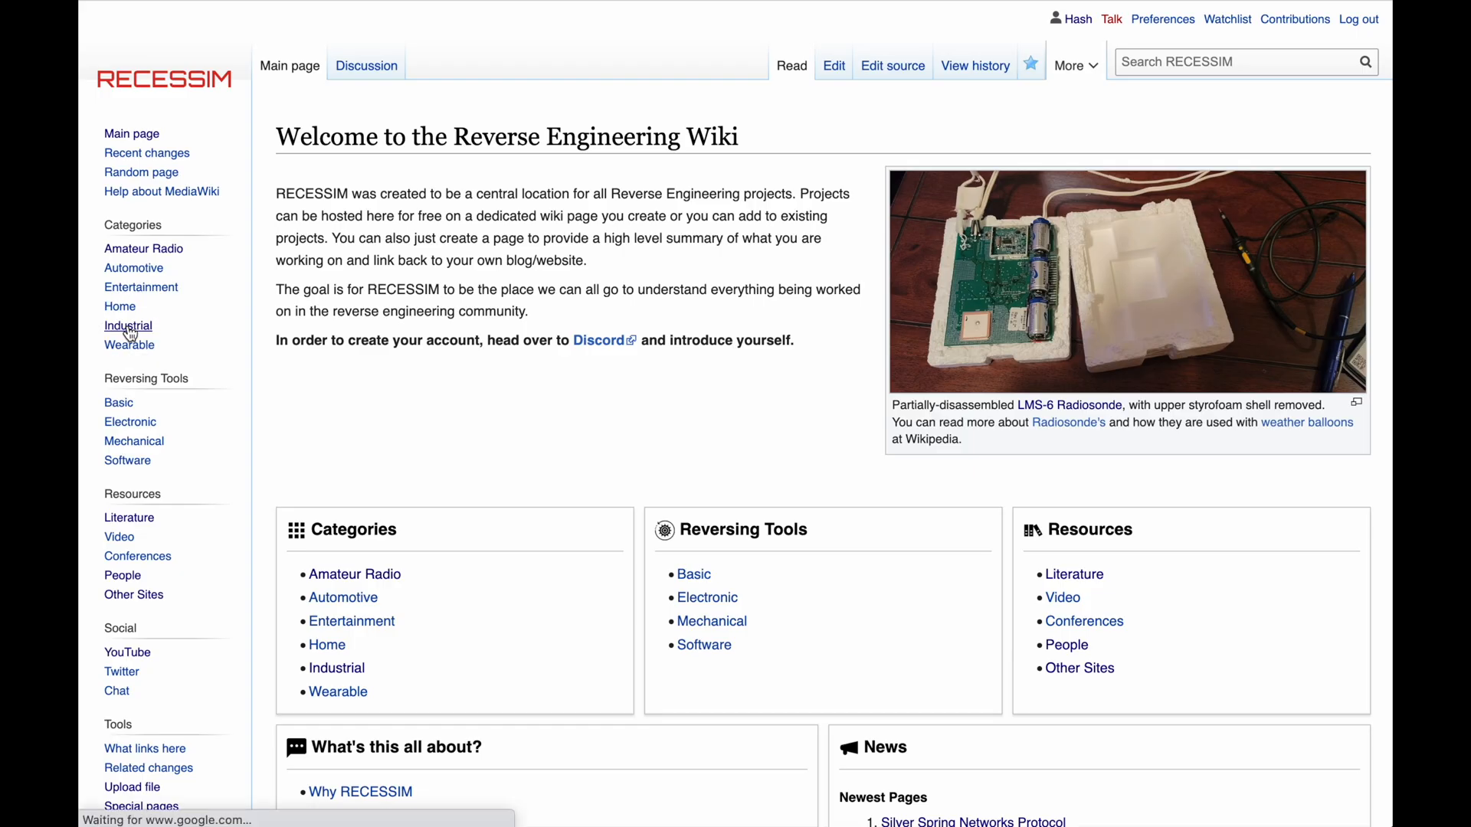
left_click(128, 326)
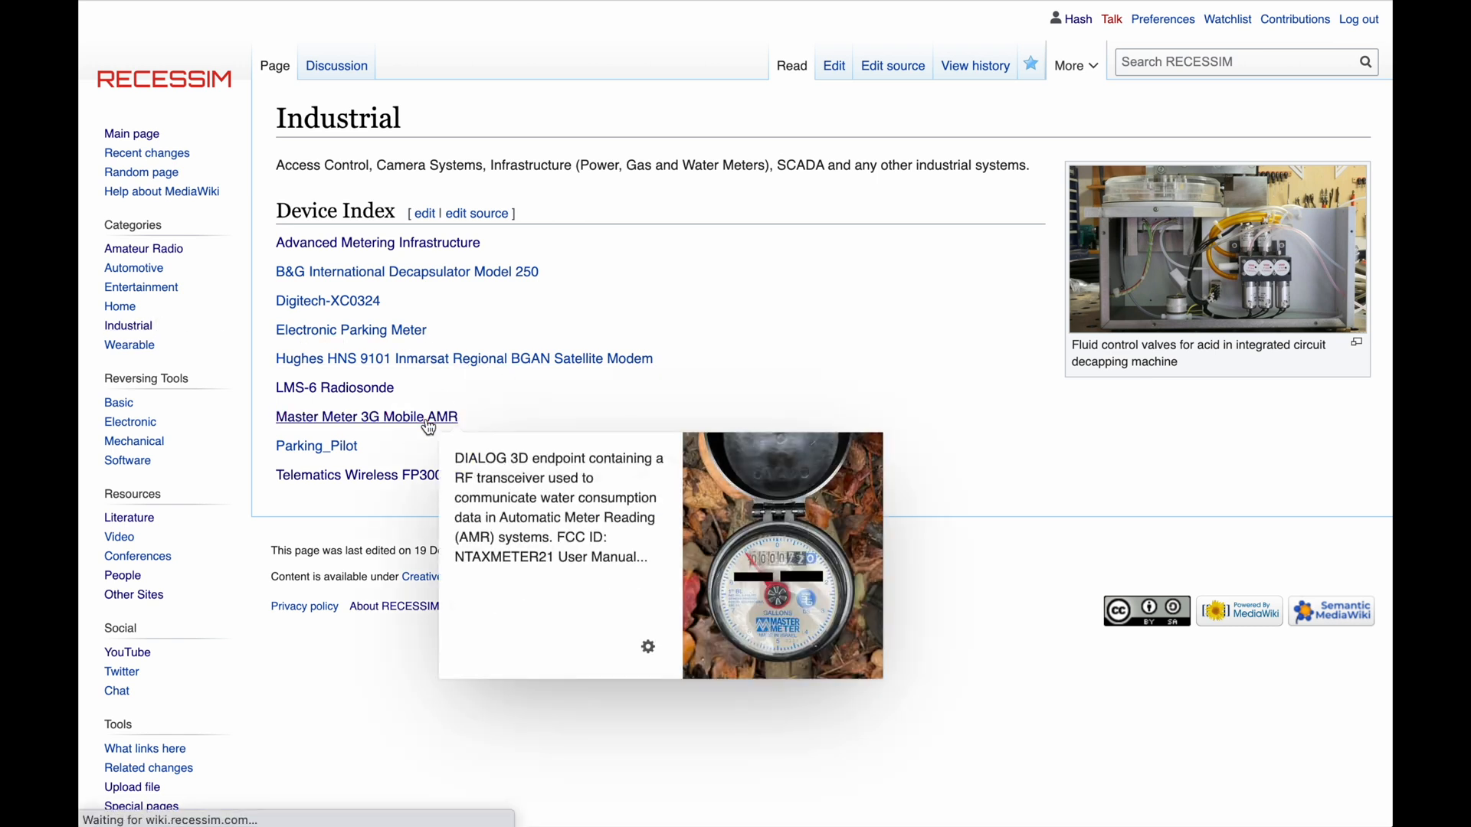
left_click(364, 416)
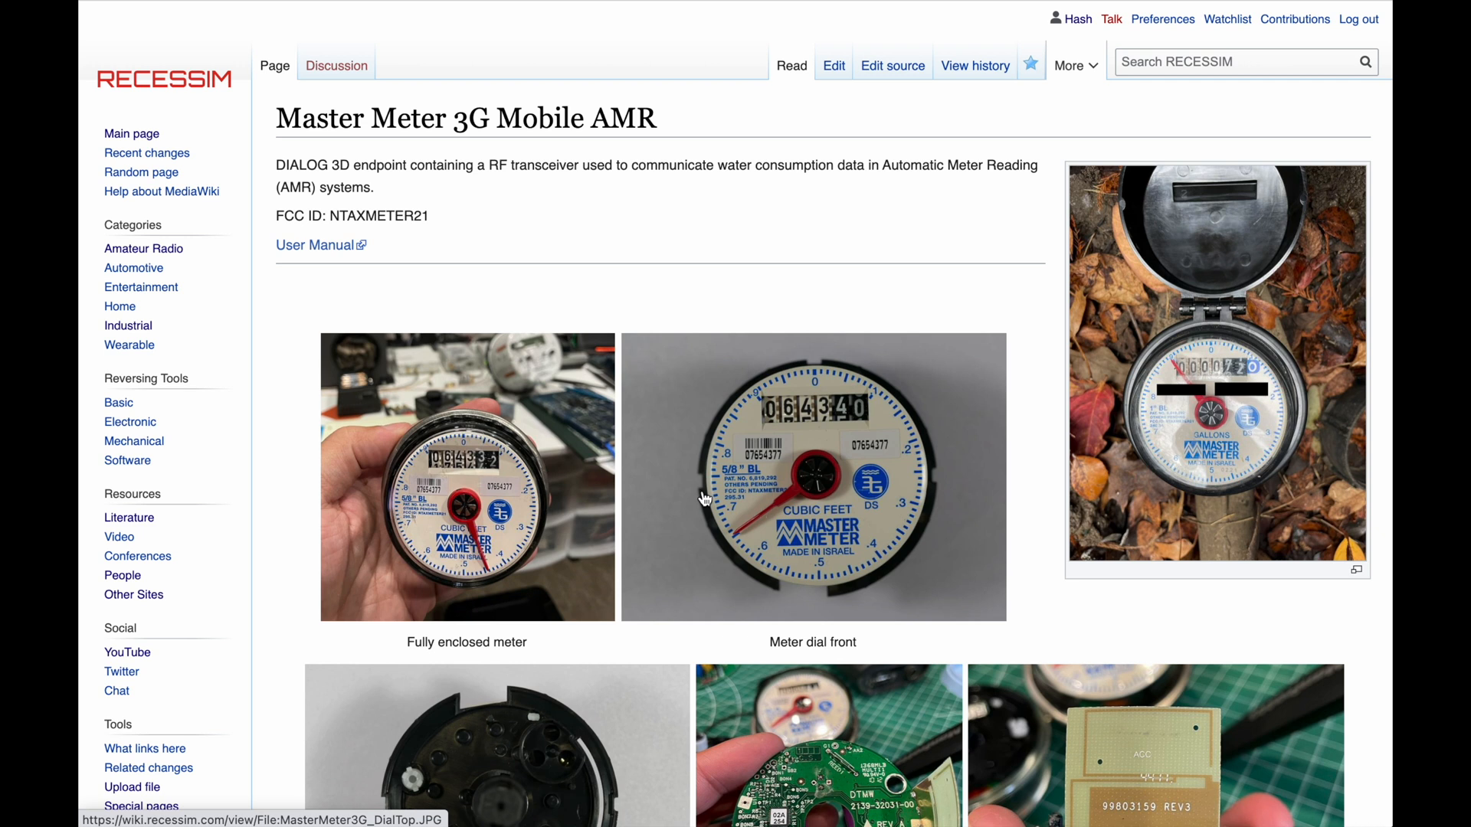
scroll("down", 3)
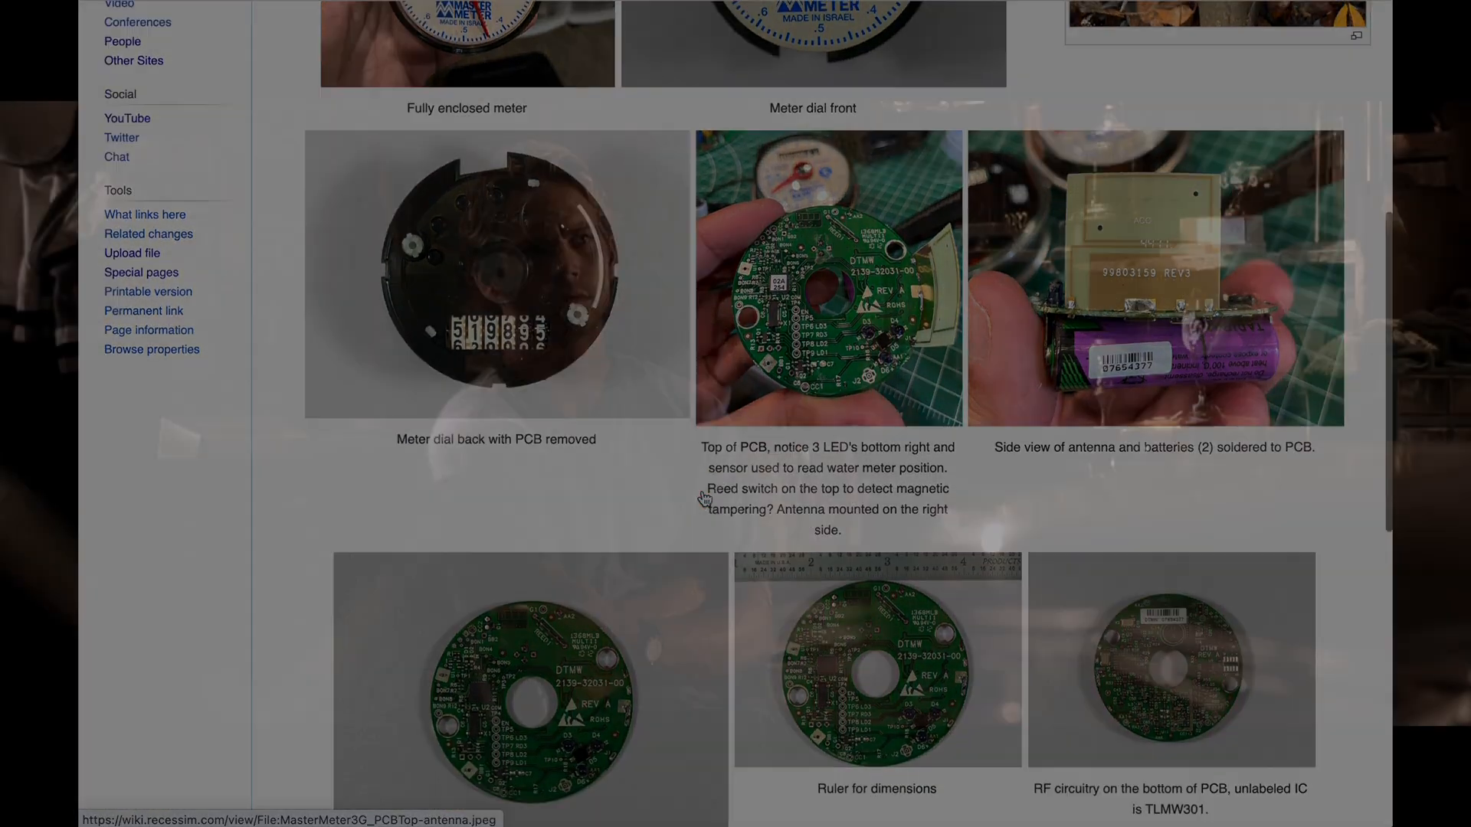